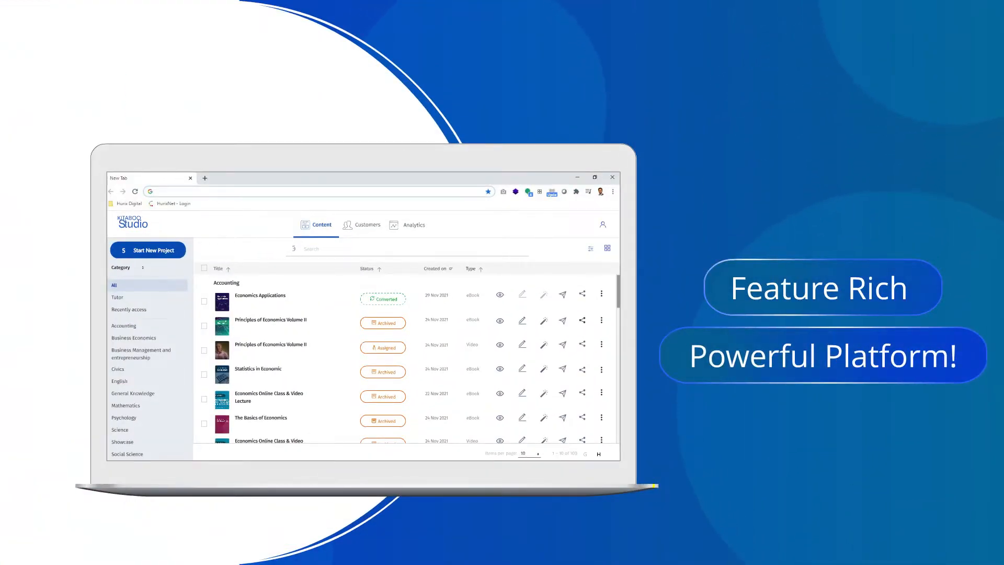
Distribute the Biology Concepts & Connections eBook to Class 10 - A.
{"action": "left_click", "coordinate": [147, 250]}
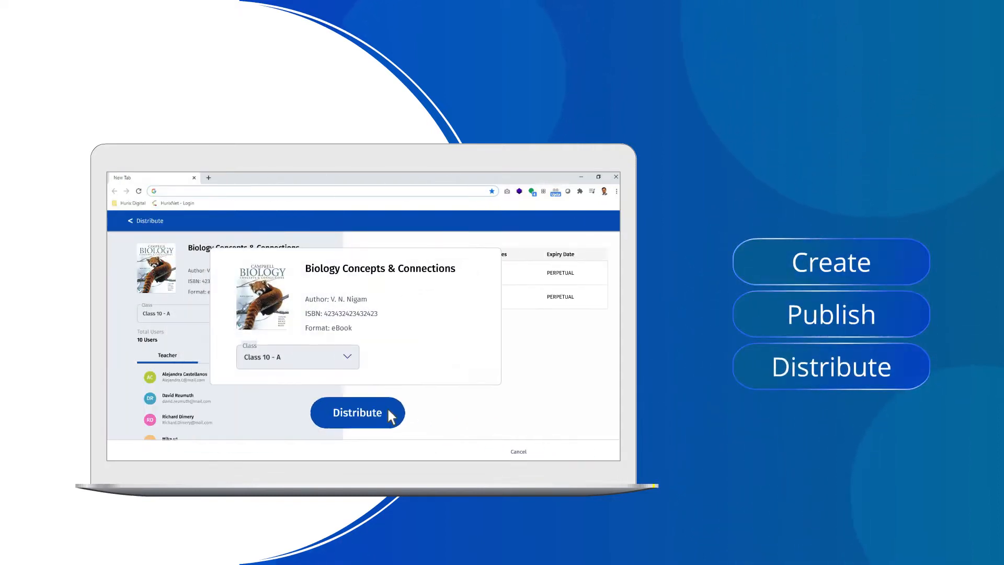
{"action": "left_click", "coordinate": [357, 413]}
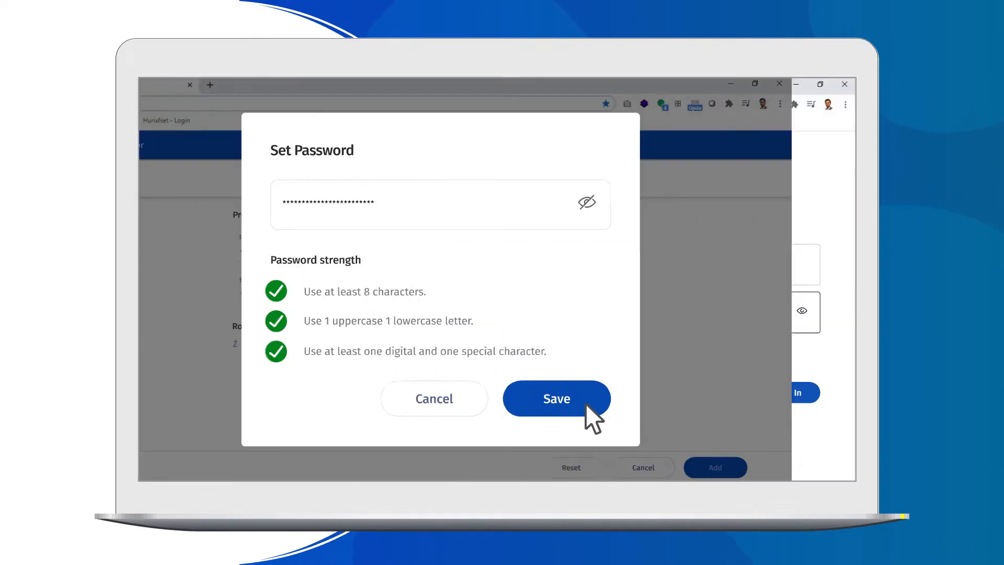
Save the new strong password and sign in to the Kitaboo Studio account.
{"action": "left_click", "coordinate": [556, 398]}
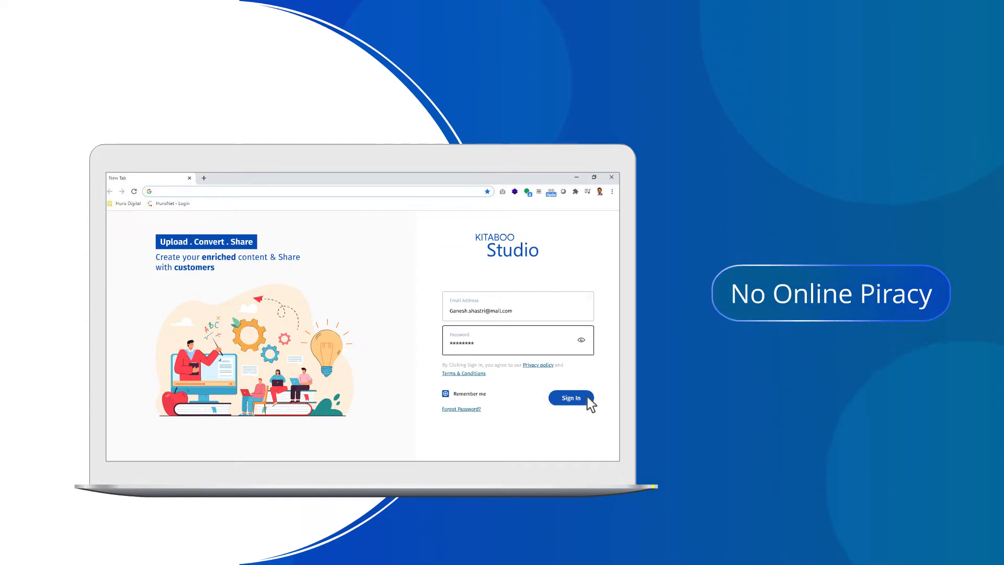
{"action": "left_click", "coordinate": [571, 397]}
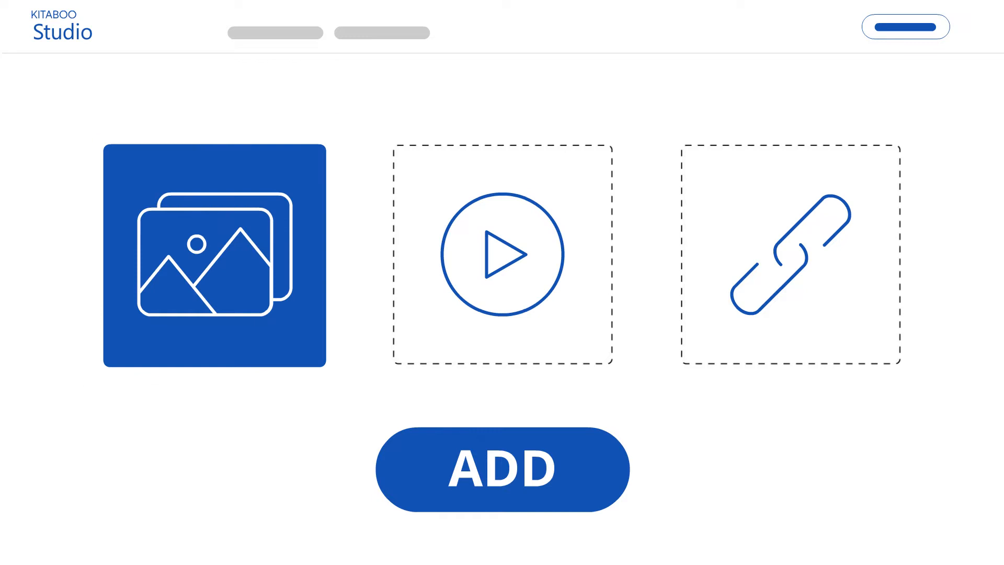
Add a web link alongside the image and video enrichments.
{"action": "left_click", "coordinate": [790, 255]}
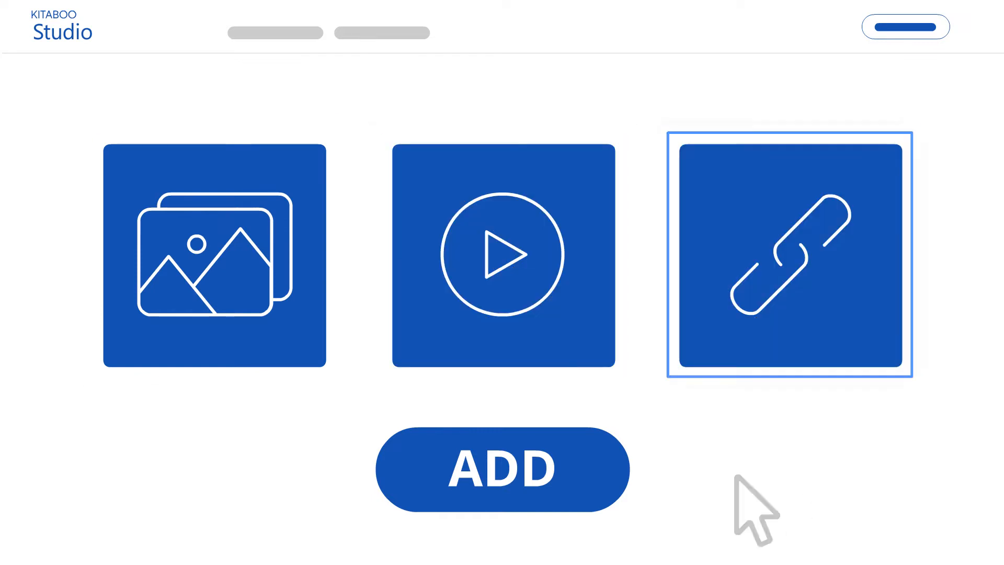